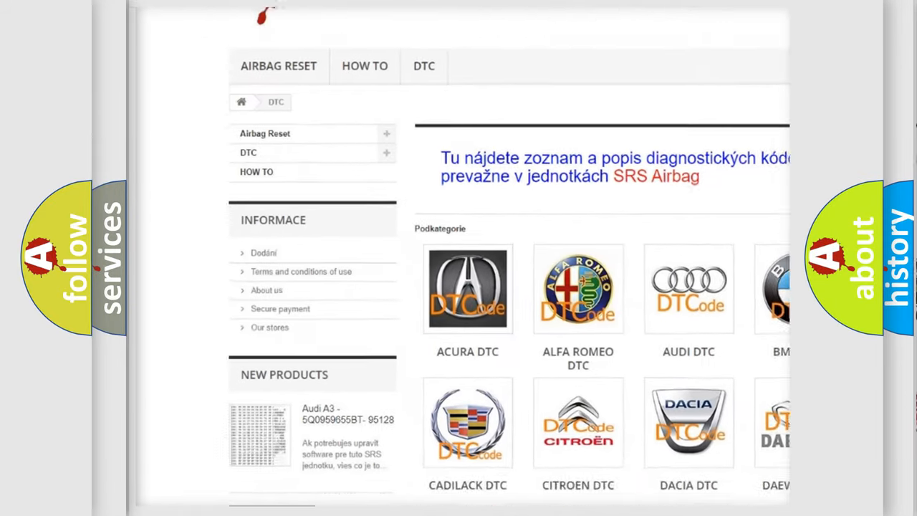
scroll("down", 3)
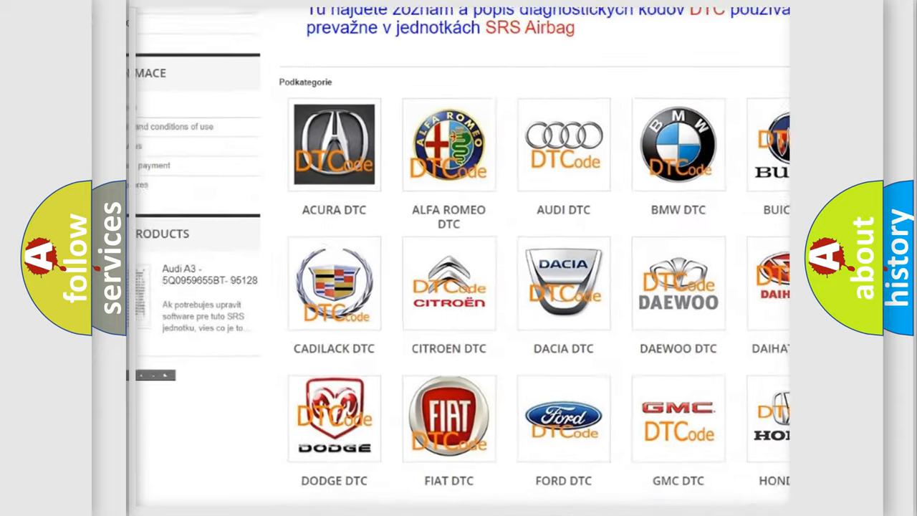
scroll("down", 3)
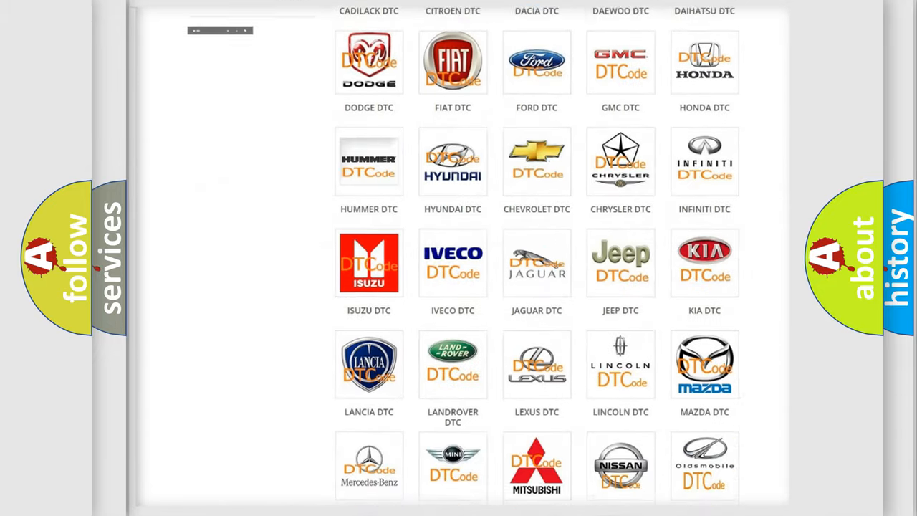
scroll("down", 3)
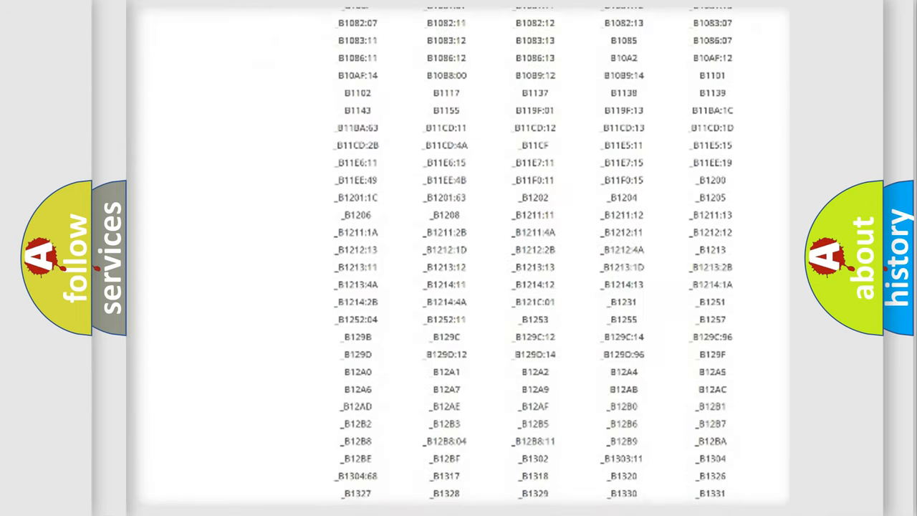
scroll("down", 3)
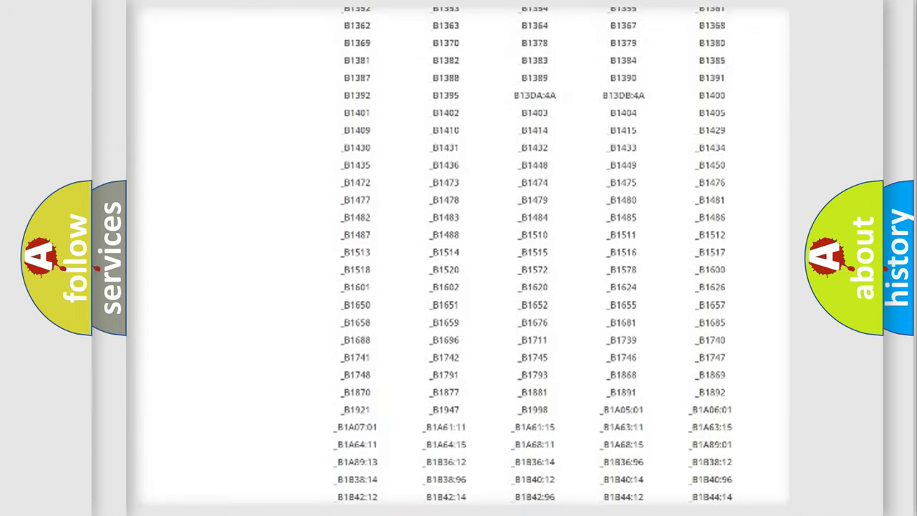
scroll("up", 3)
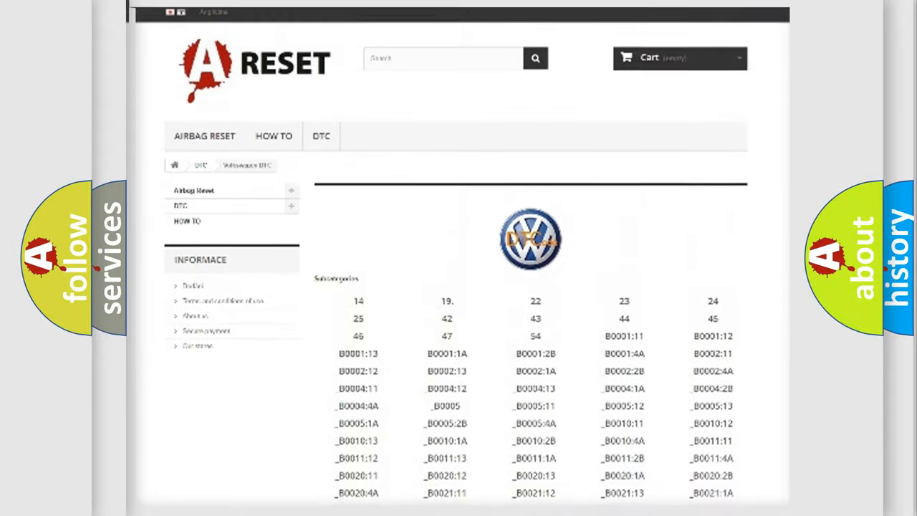